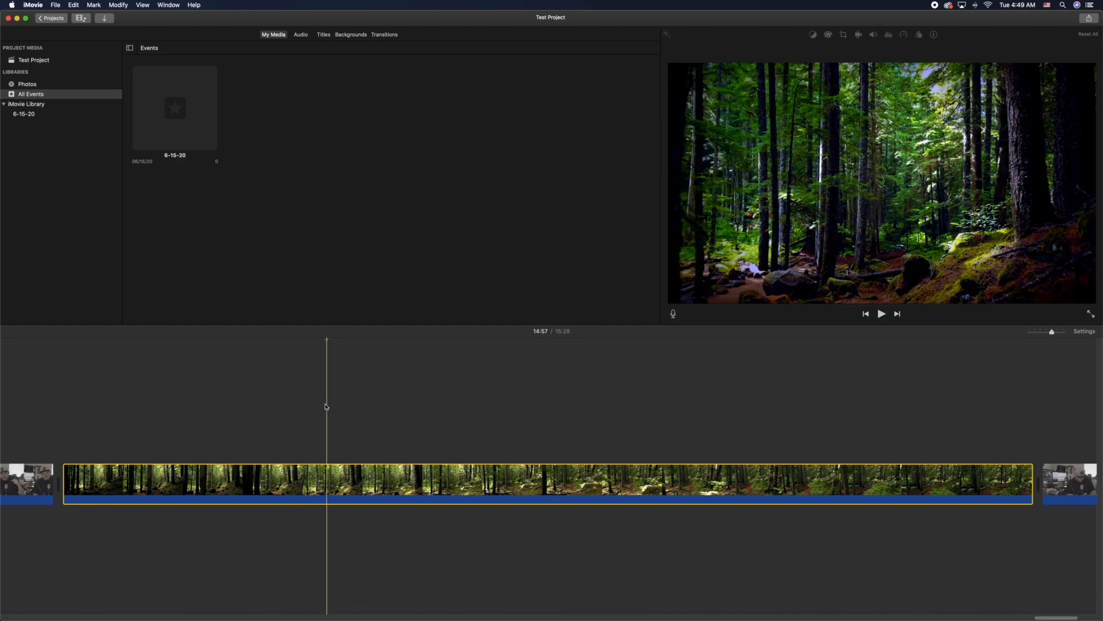
# - Trim the forest clip shorter by dragging its start and end edges inward
pyautogui.click(74, 484)
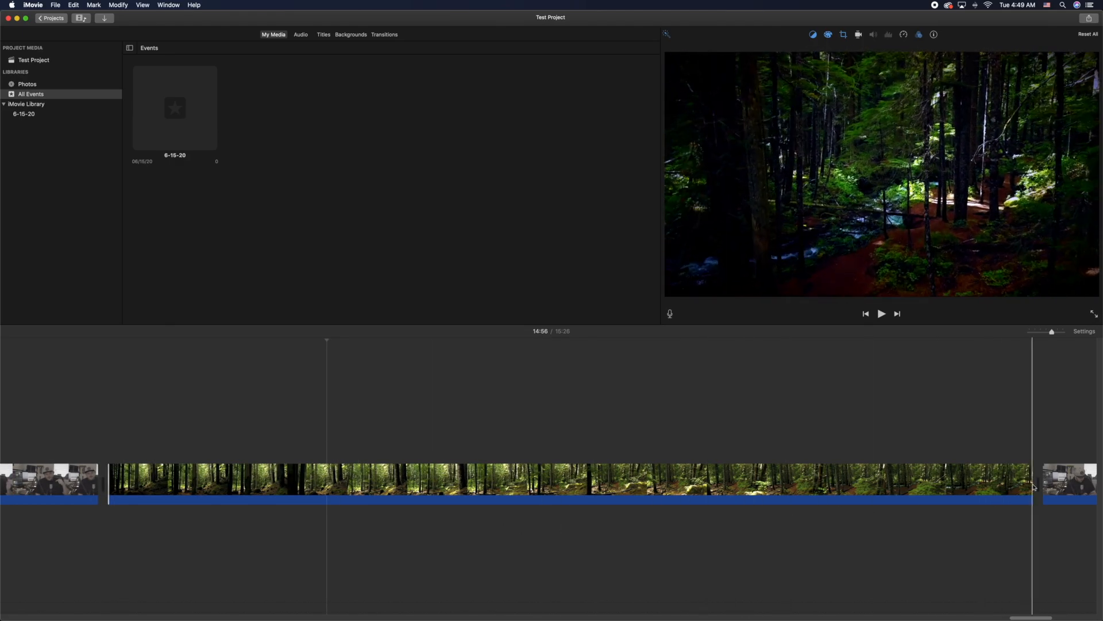
pyautogui.moveTo(1034, 490); pyautogui.dragTo(988, 490)
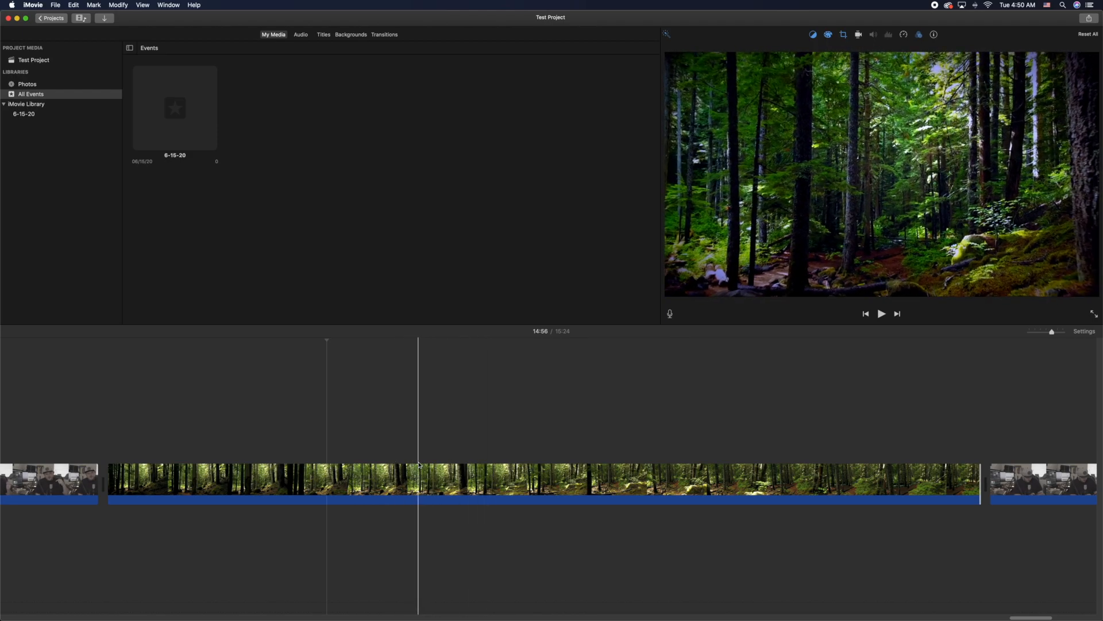
# - Cue the playhead a third into the forest clip and select the clip
pyautogui.click(535, 484)
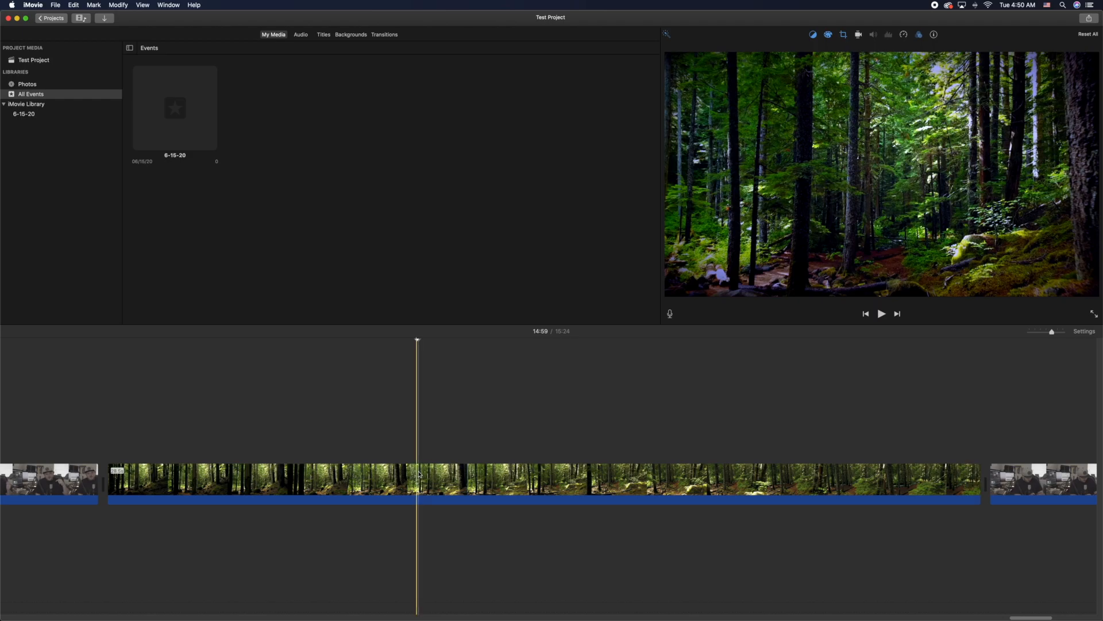
pyautogui.click(419, 474)
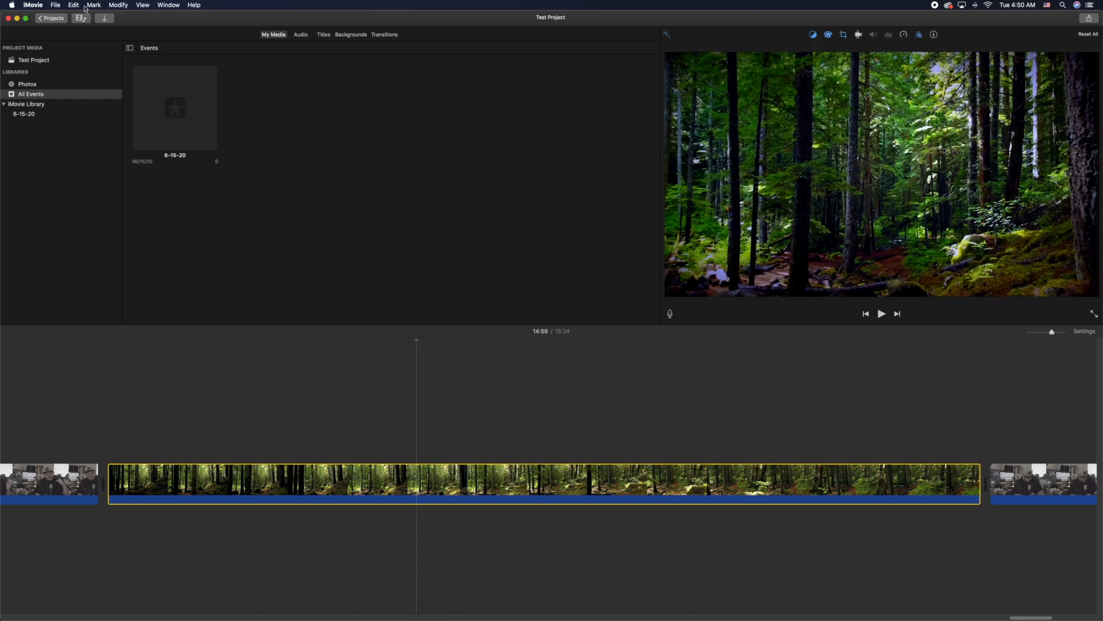
pyautogui.click(74, 5)
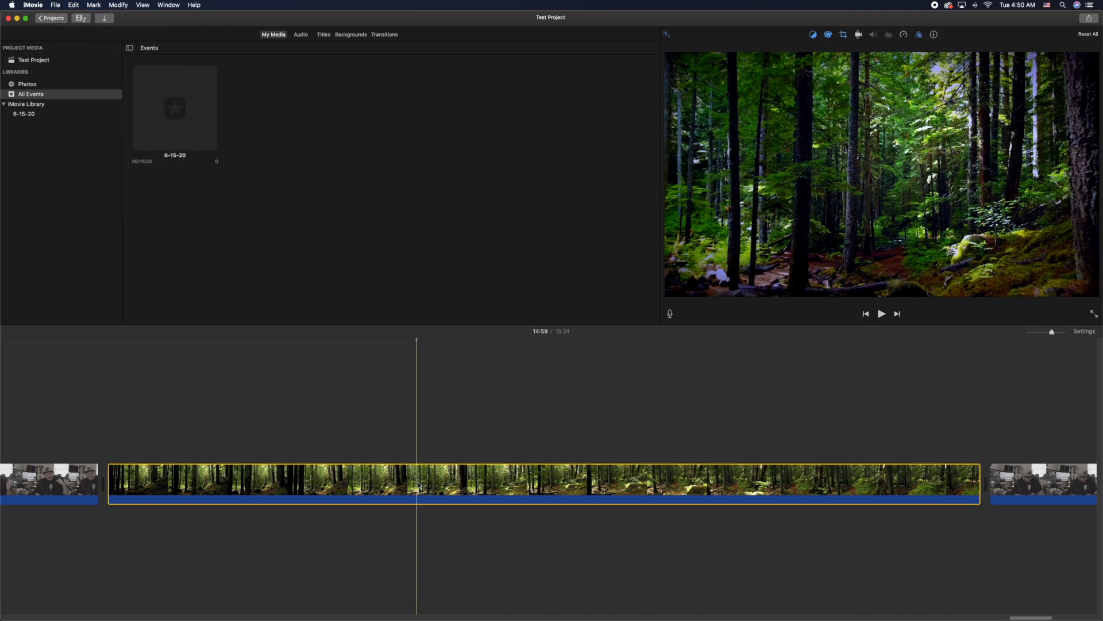
# - Show the forest clip's shortcut menu and the Modify menu with Split Clip
pyautogui.rightClick(421, 488)
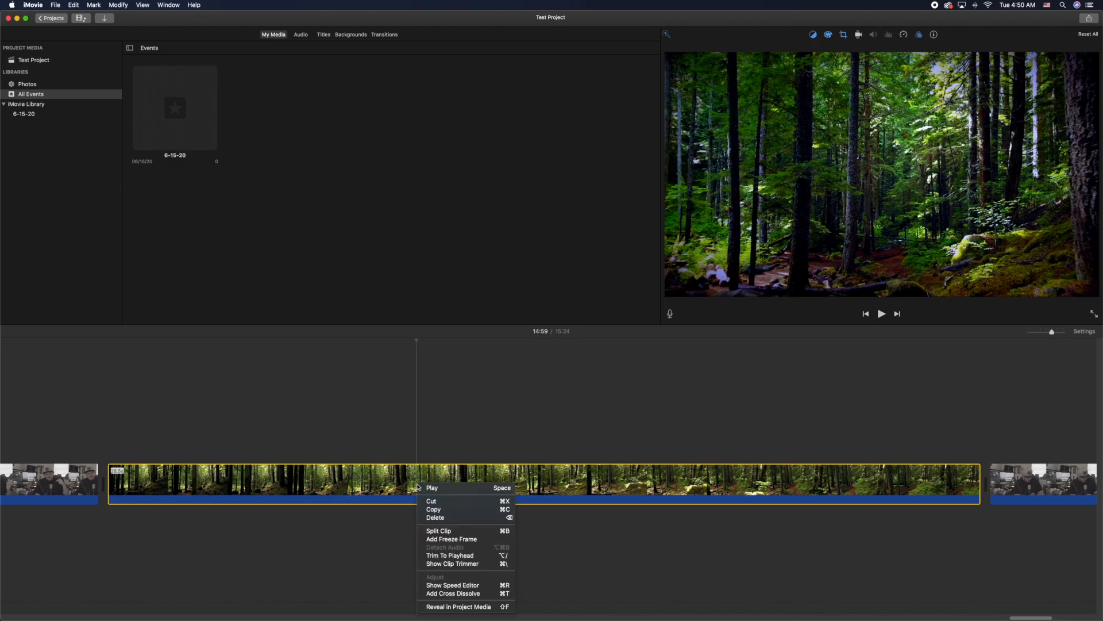
pyautogui.moveTo(450, 531)
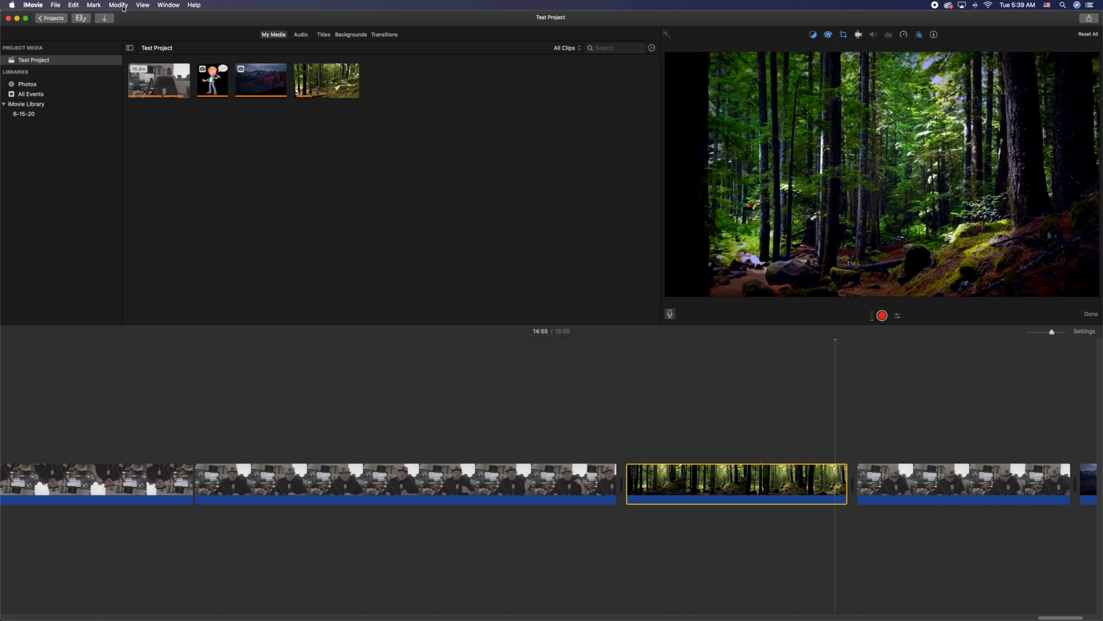
pyautogui.click(118, 5)
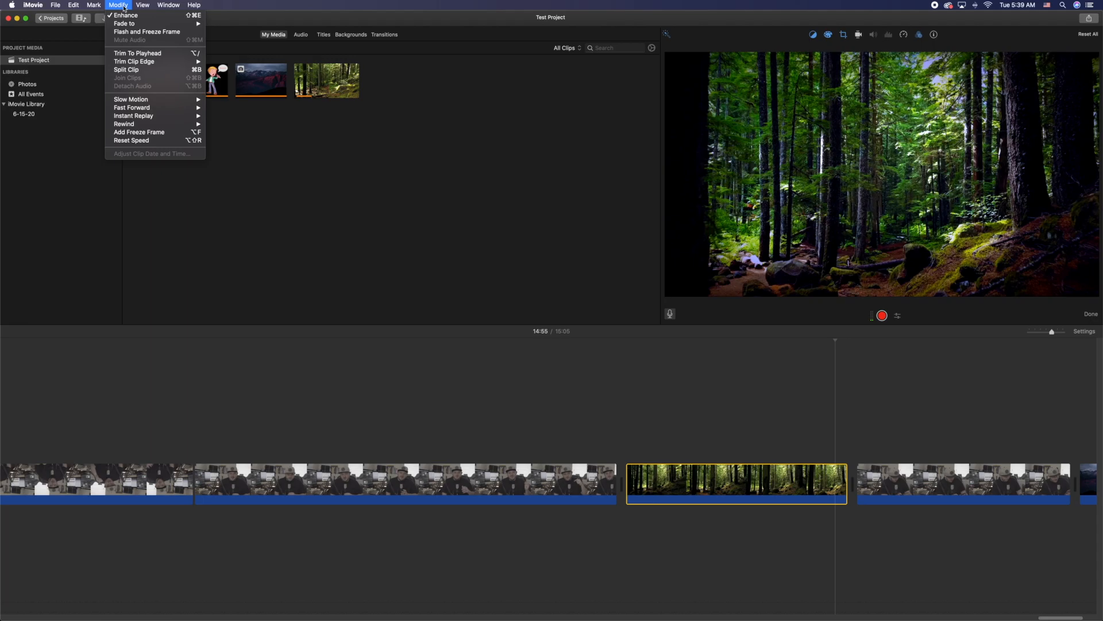
pyautogui.moveTo(132, 61)
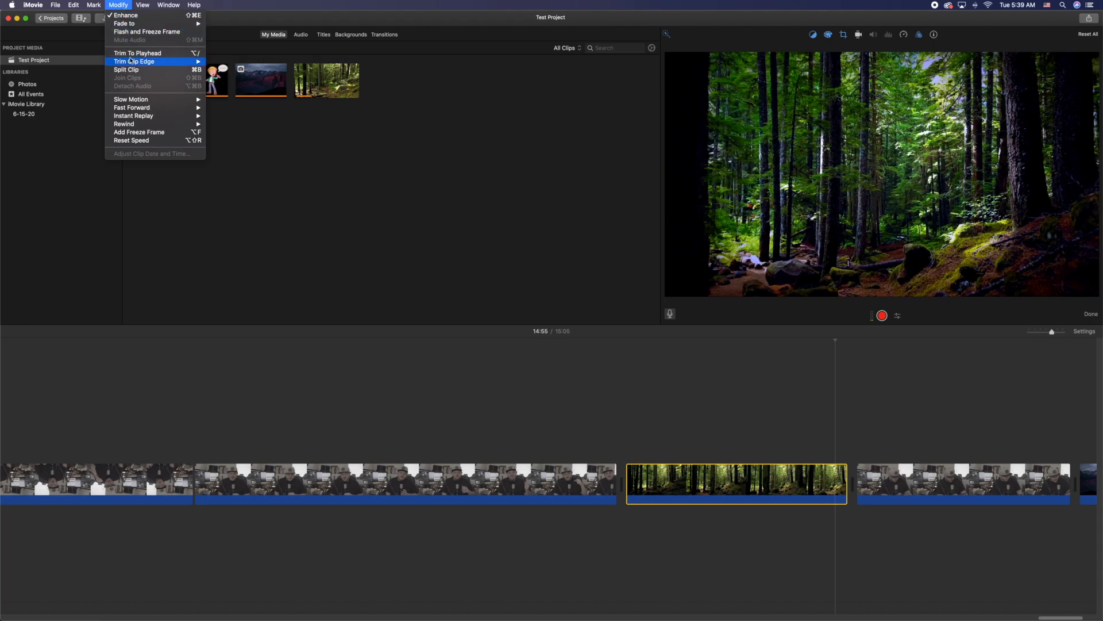
pyautogui.moveTo(158, 71)
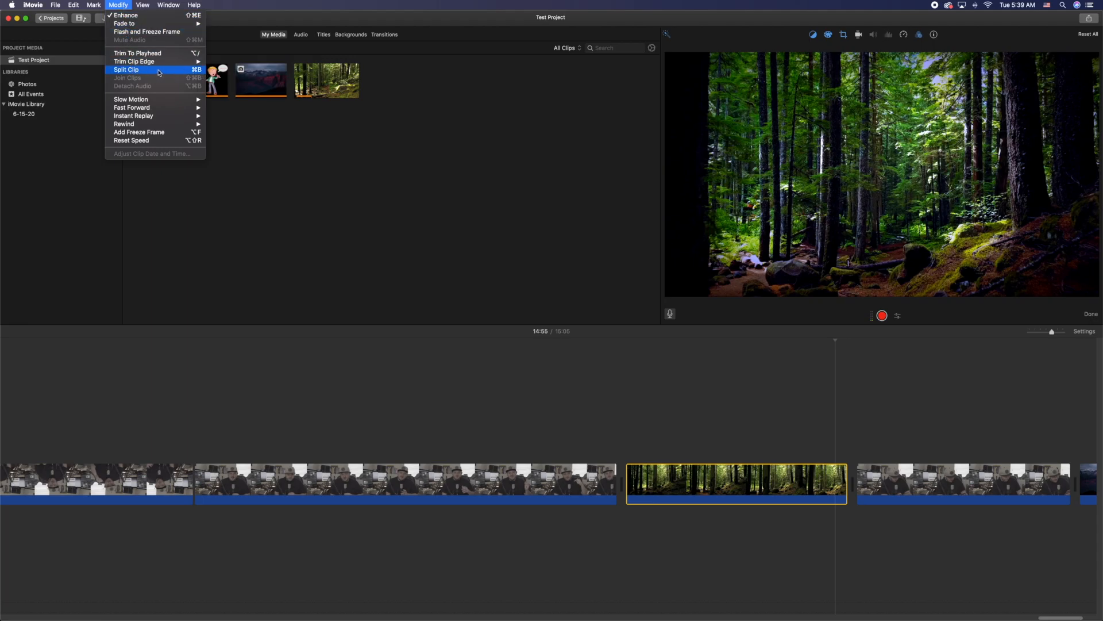
pyautogui.moveTo(172, 72)
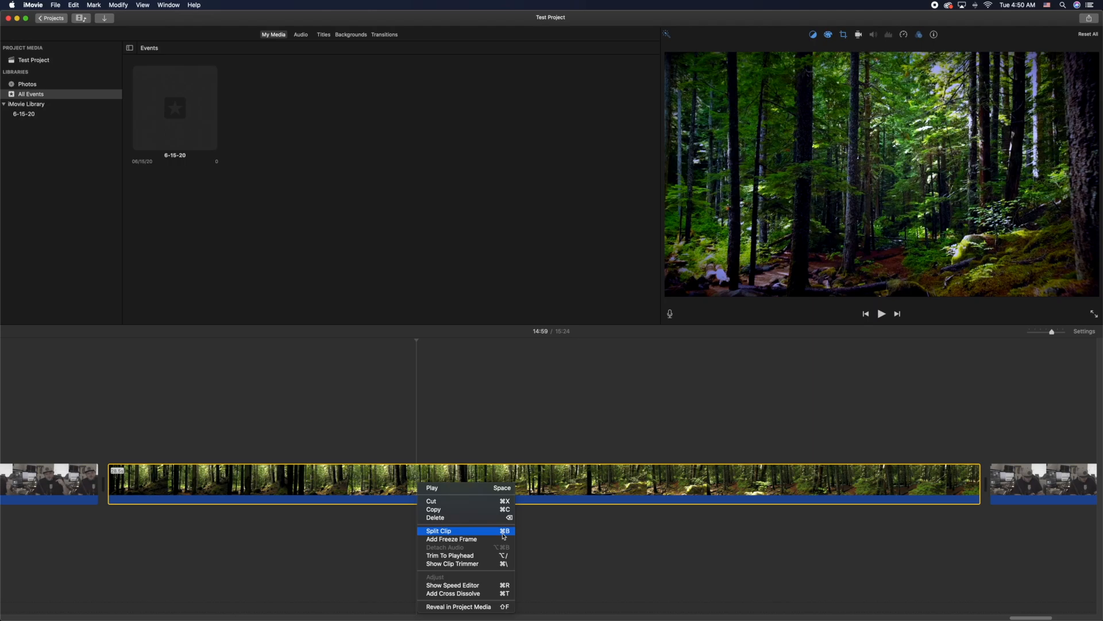
# - Split the forest clip at the playhead and delete its right-hand piece
pyautogui.click(439, 531)
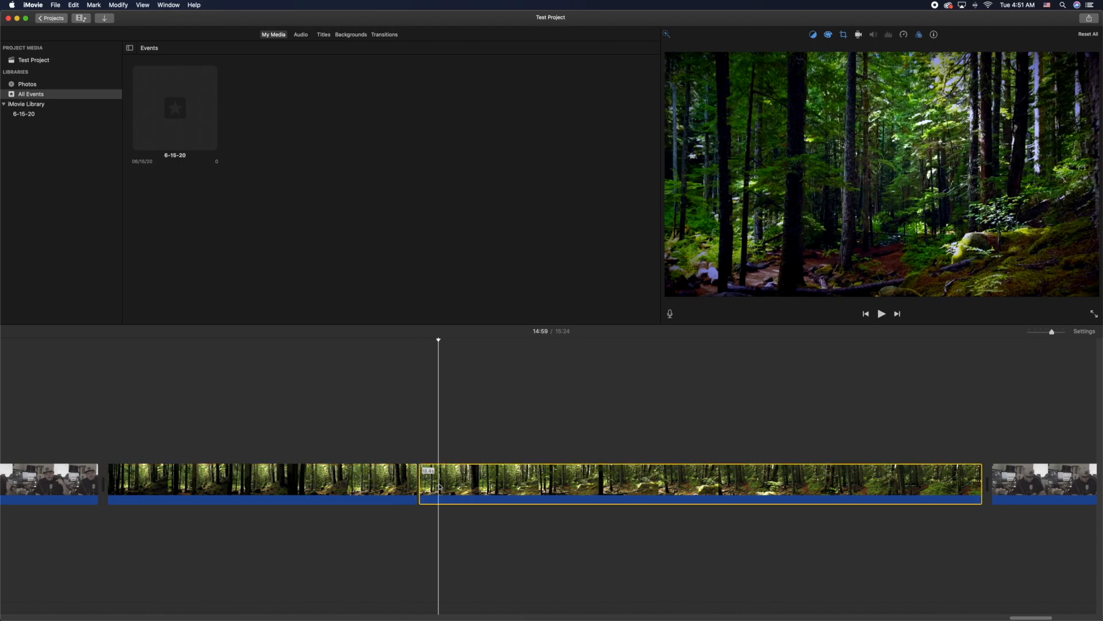
pyautogui.rightClick(441, 488)
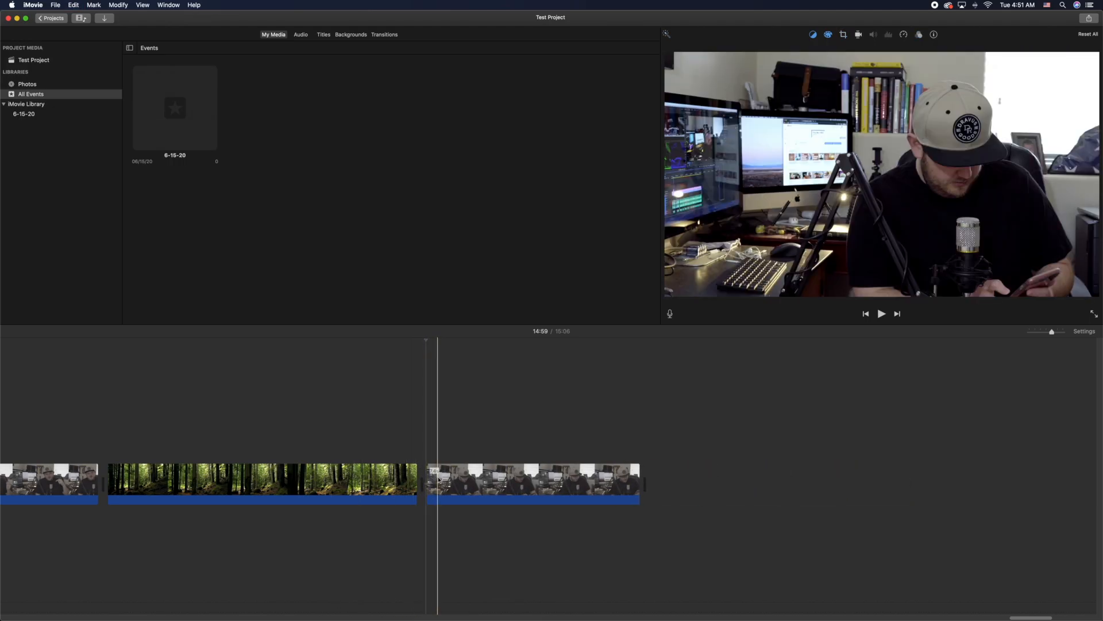
# - Undo the delete so the forest clip's second half returns, project back to 15:24
pyautogui.click(372, 497)
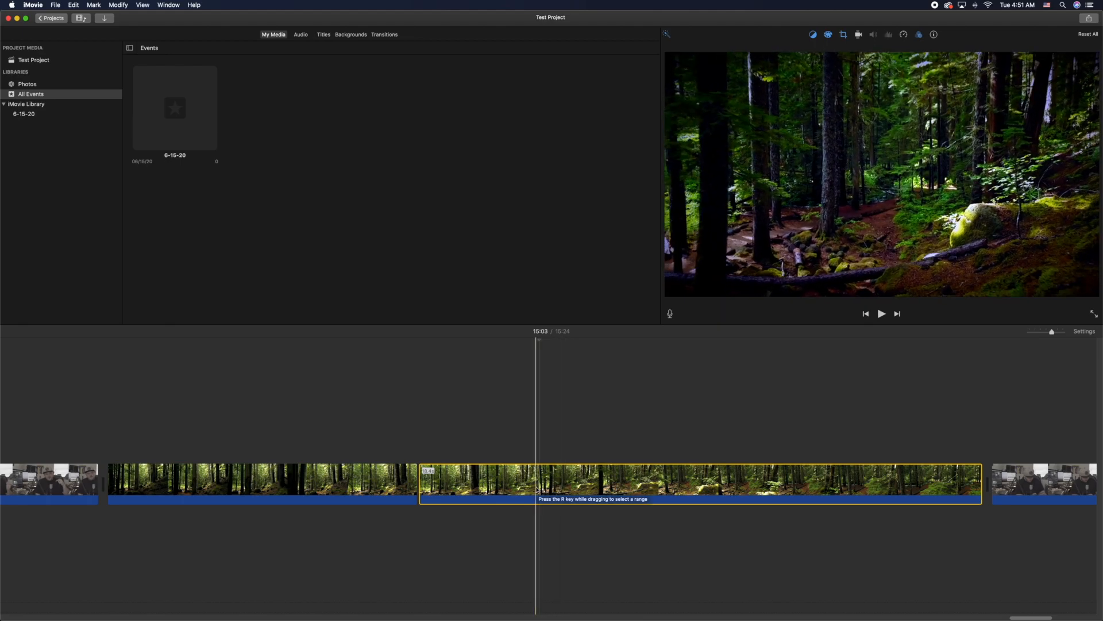
# - Delete the second clip piece via Edit and select the remaining first half
pyautogui.click(72, 4)
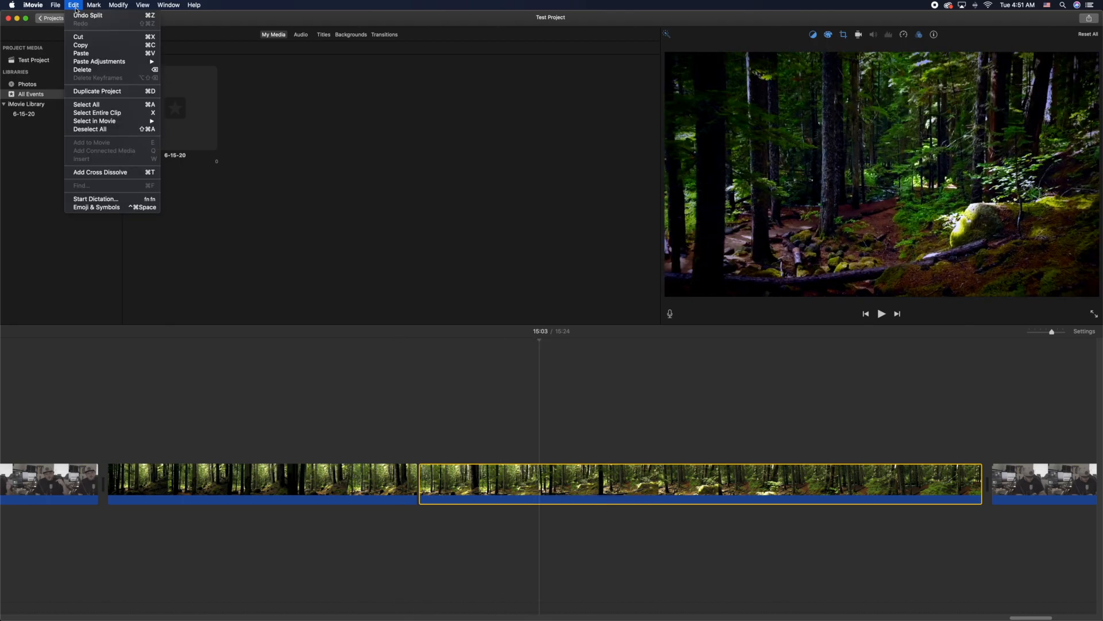
pyautogui.moveTo(92, 16)
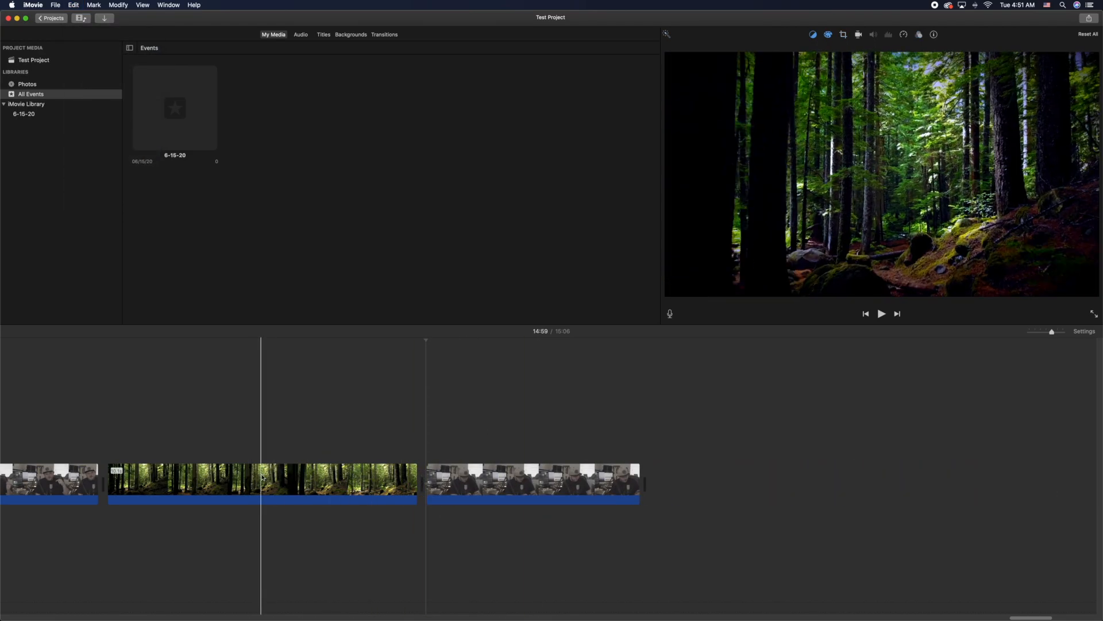
pyautogui.click(262, 480)
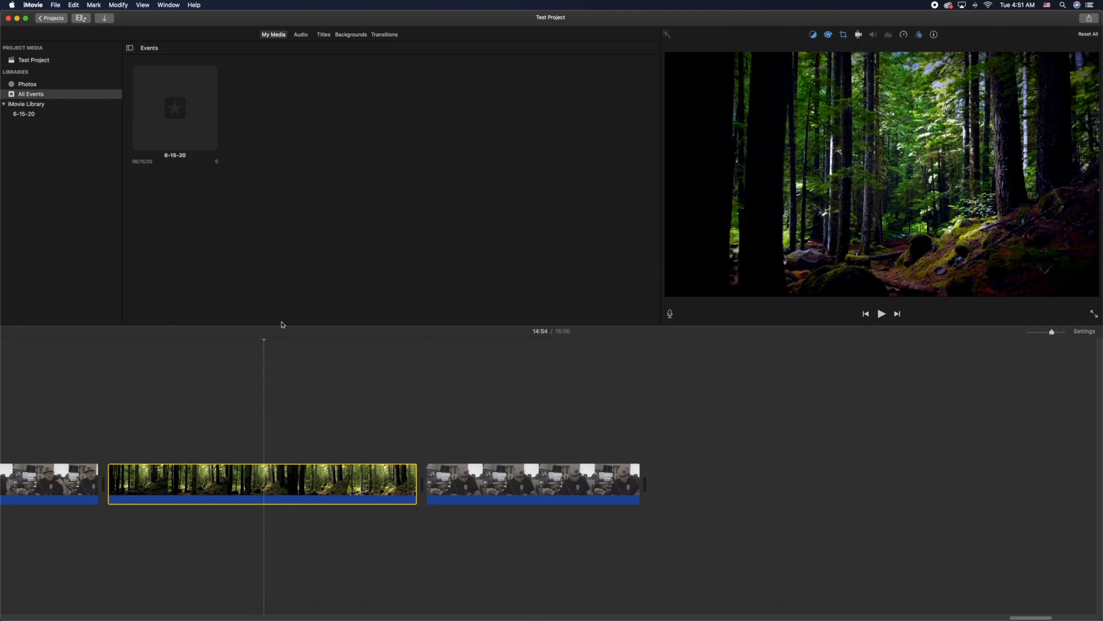
pyautogui.moveTo(983, 22)
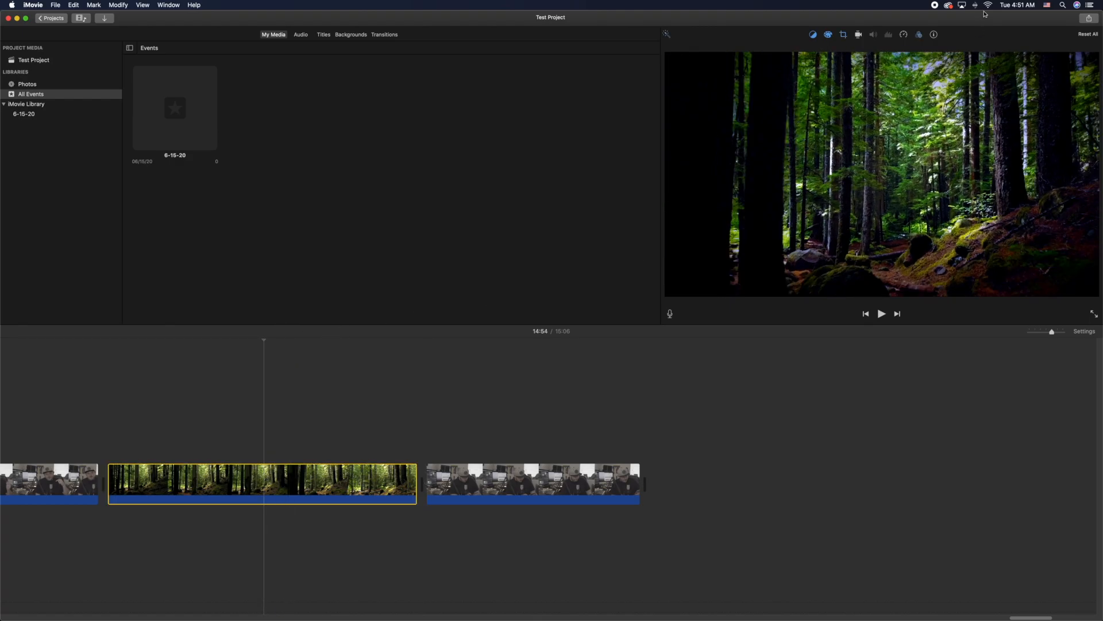